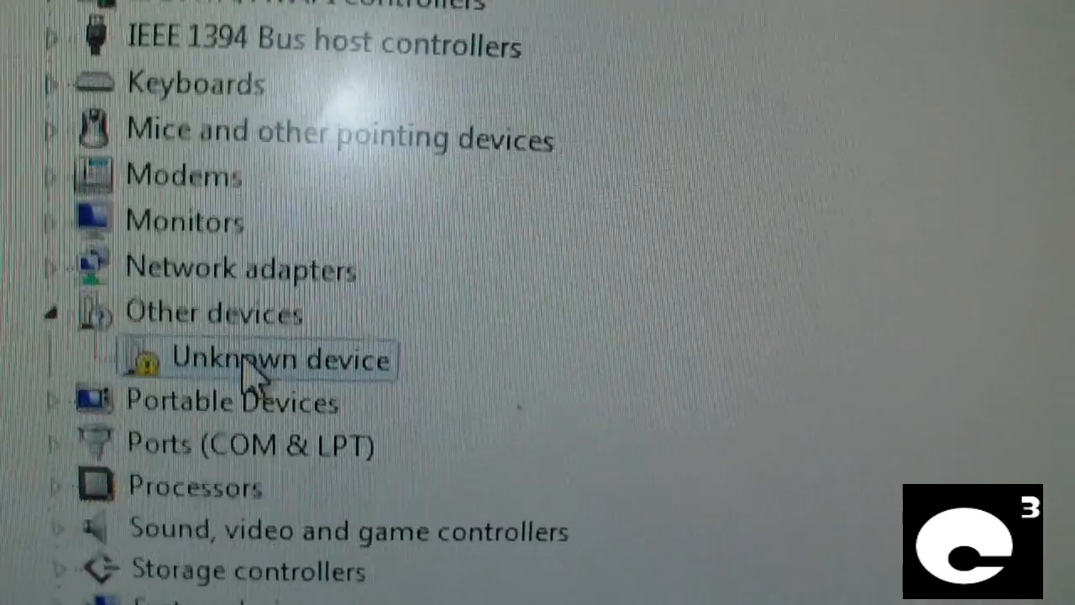
# Step: Check the Unknown device's Driver details in Device Manager, then close back to the desktop
pyautogui.doubleClick(279, 360)
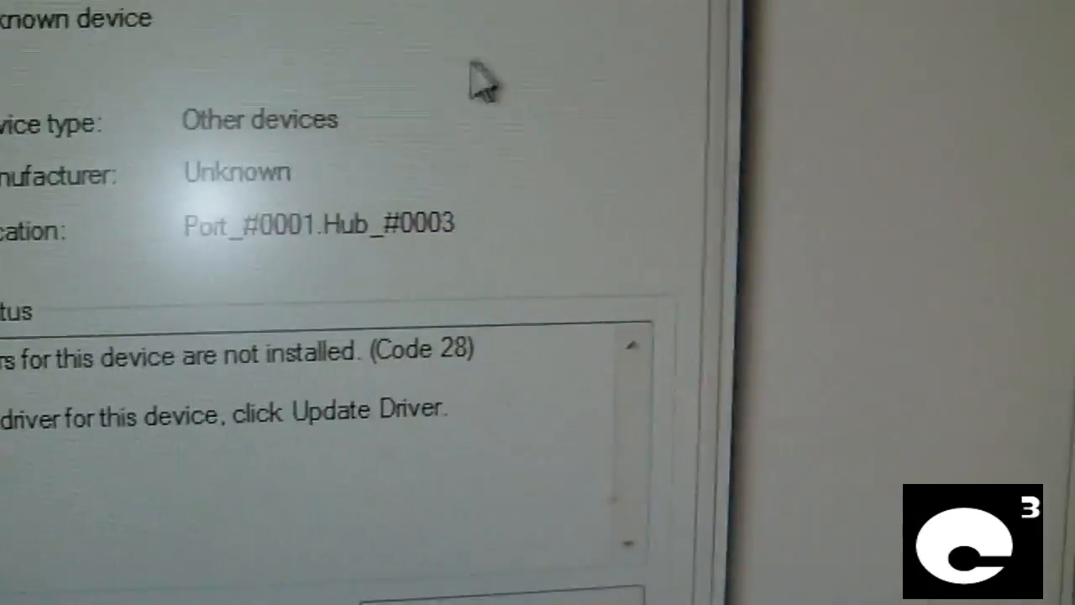
pyautogui.click(34, 69)
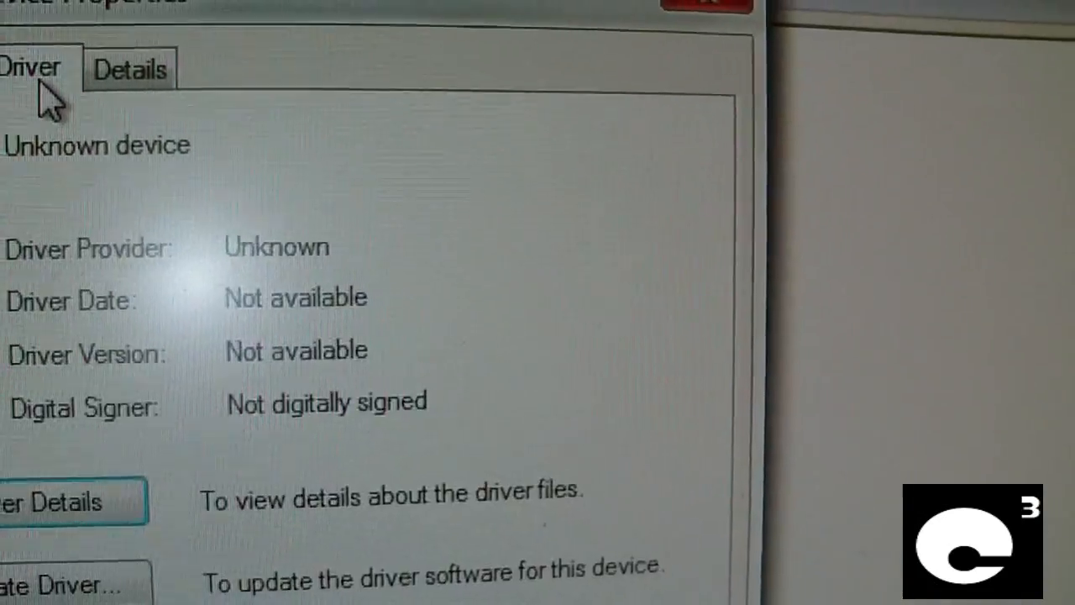
pyautogui.click(127, 69)
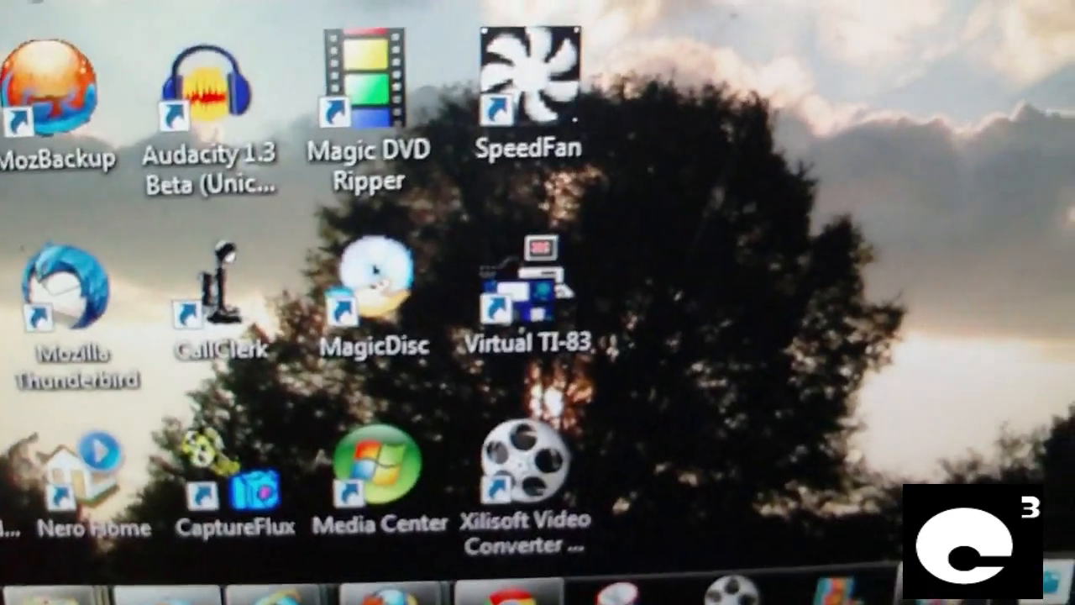
# Step: Launch the Windows XP Mode 1 virtual machine from Windows Virtual PC's machine list
pyautogui.click(25, 596)
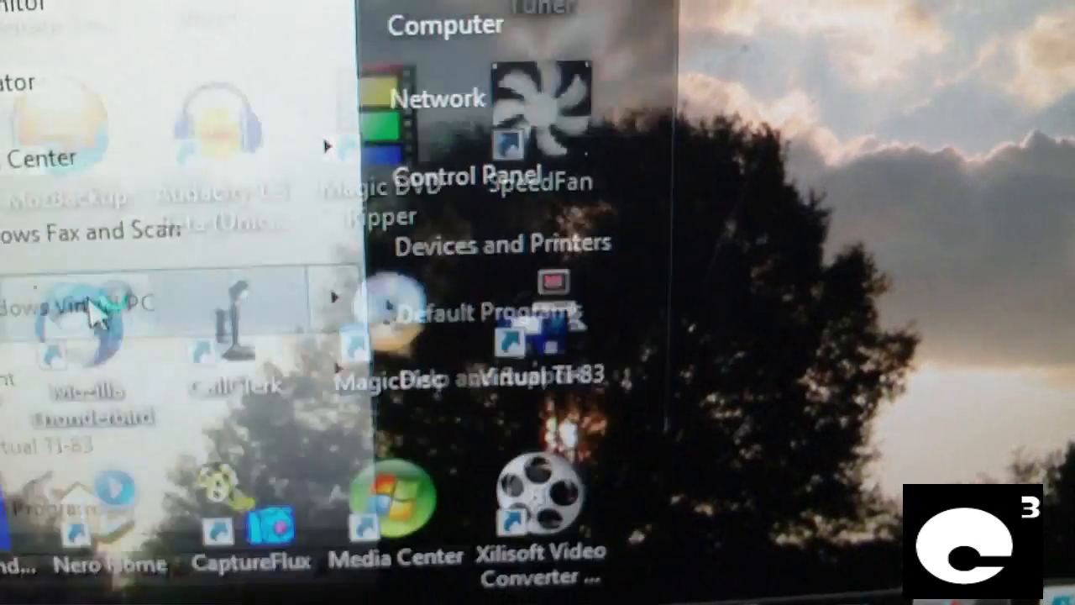
pyautogui.click(84, 302)
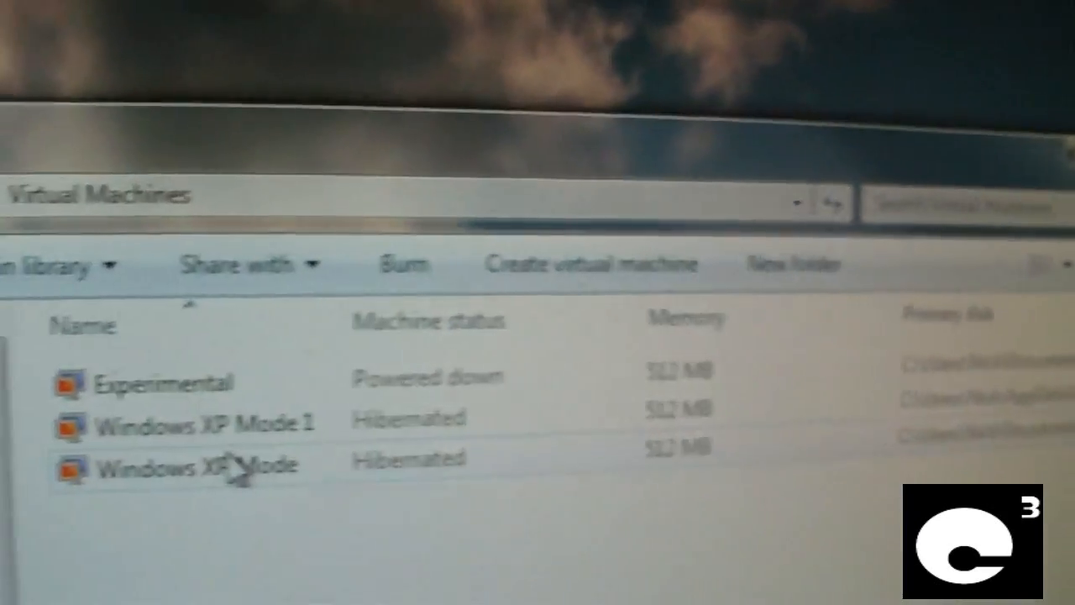
pyautogui.click(219, 437)
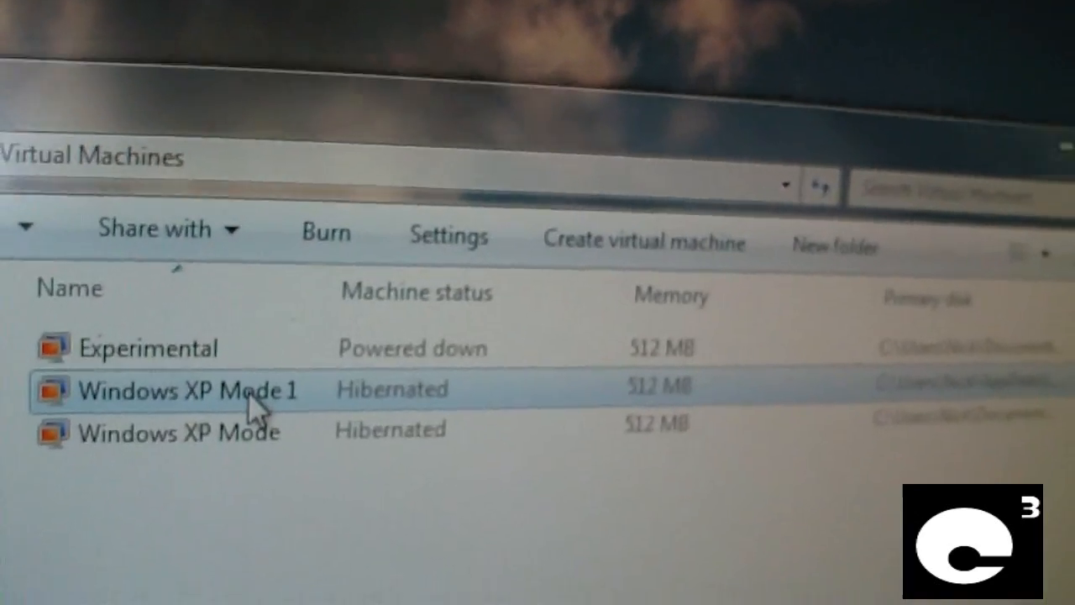
pyautogui.doubleClick(176, 389)
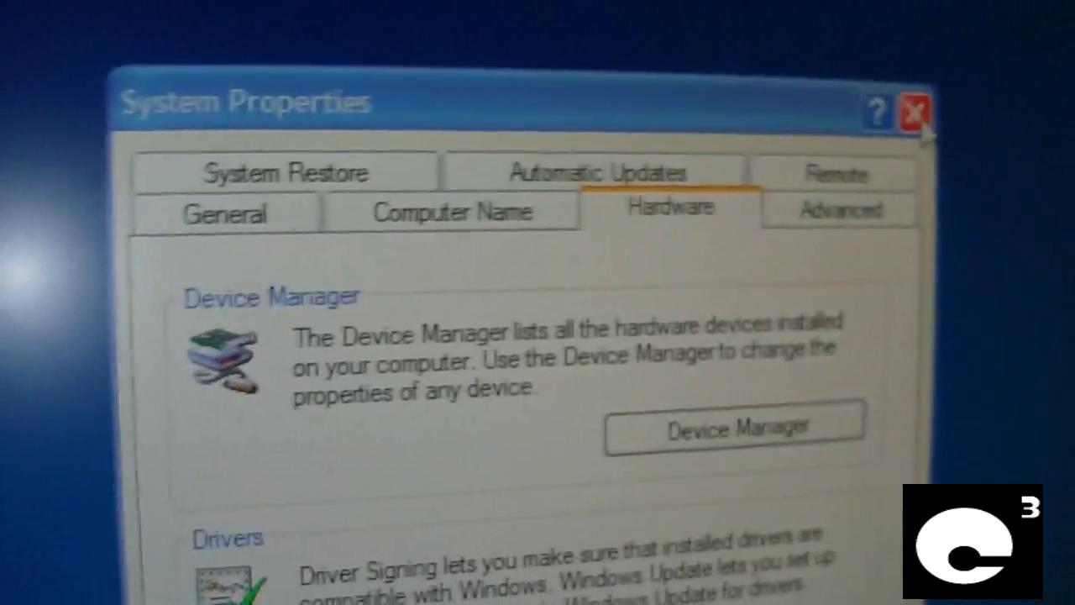
# Step: Close System Properties and attach the USB scanner from the XP Mode toolbar's USB list
pyautogui.click(910, 109)
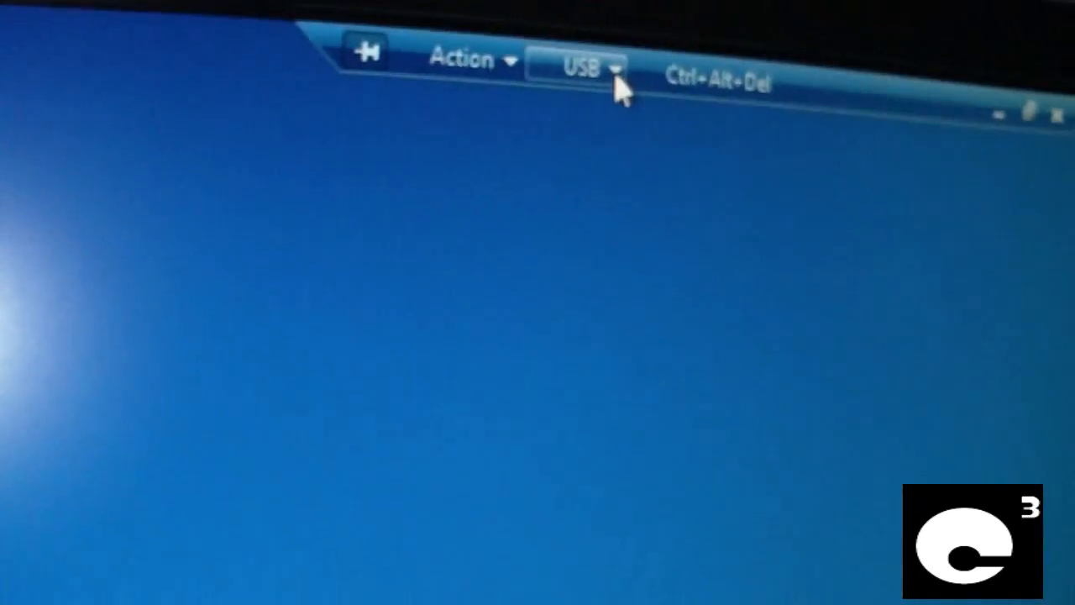
pyautogui.click(577, 67)
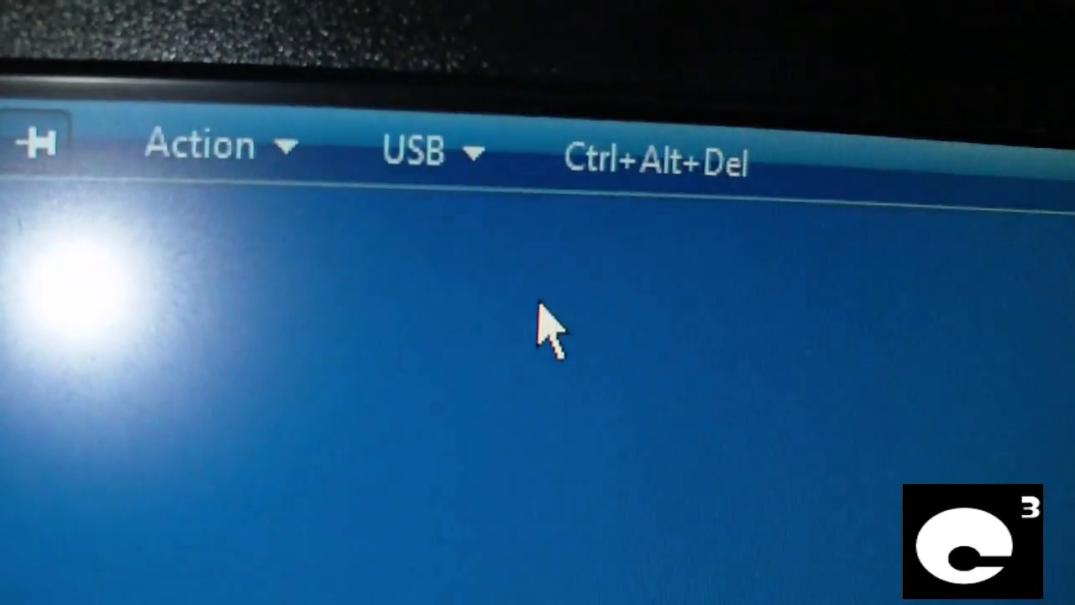
pyautogui.click(661, 158)
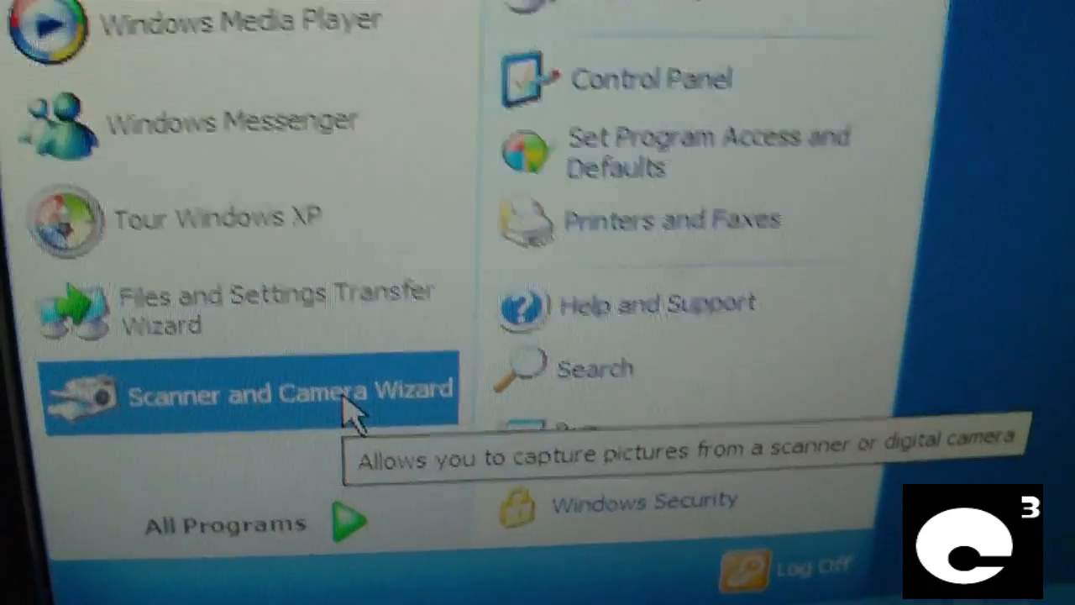
# Step: Run the Scanner and Camera Wizard to the picture name page and browse for a destination folder
pyautogui.click(248, 392)
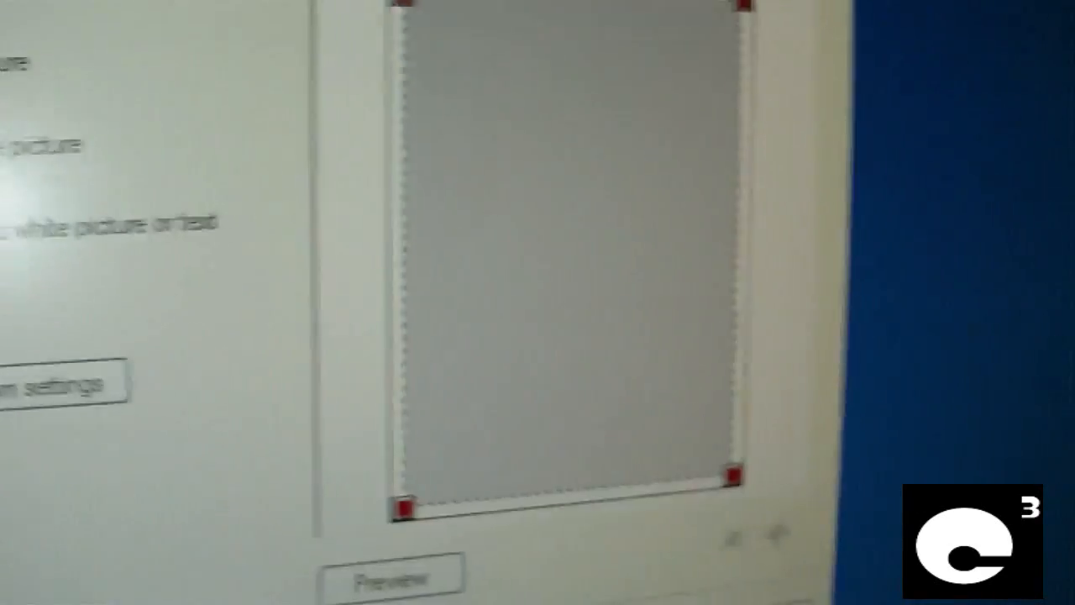
pyautogui.click(392, 576)
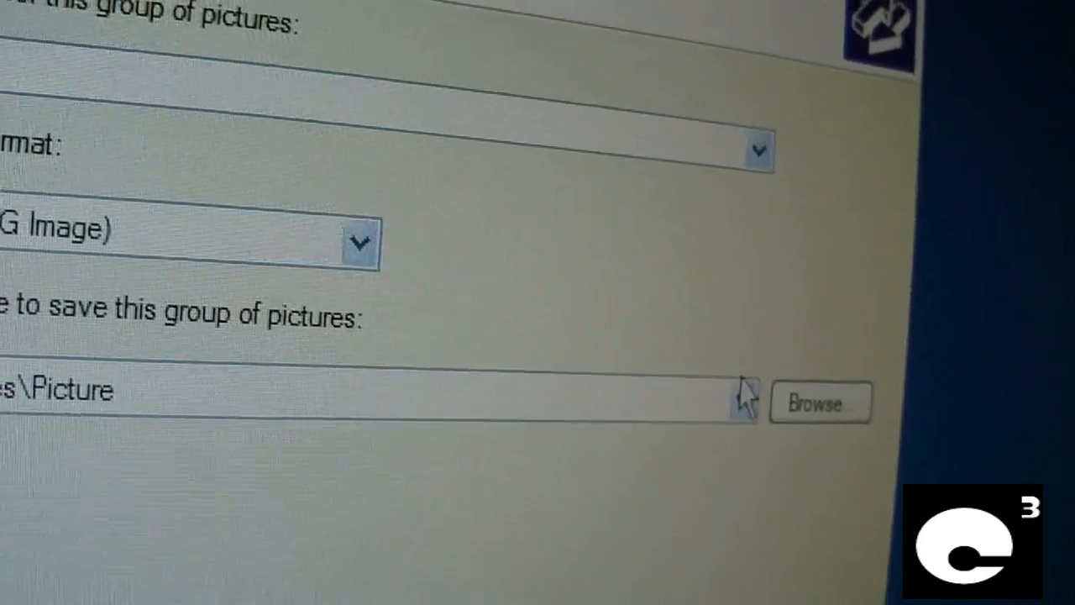
pyautogui.click(819, 402)
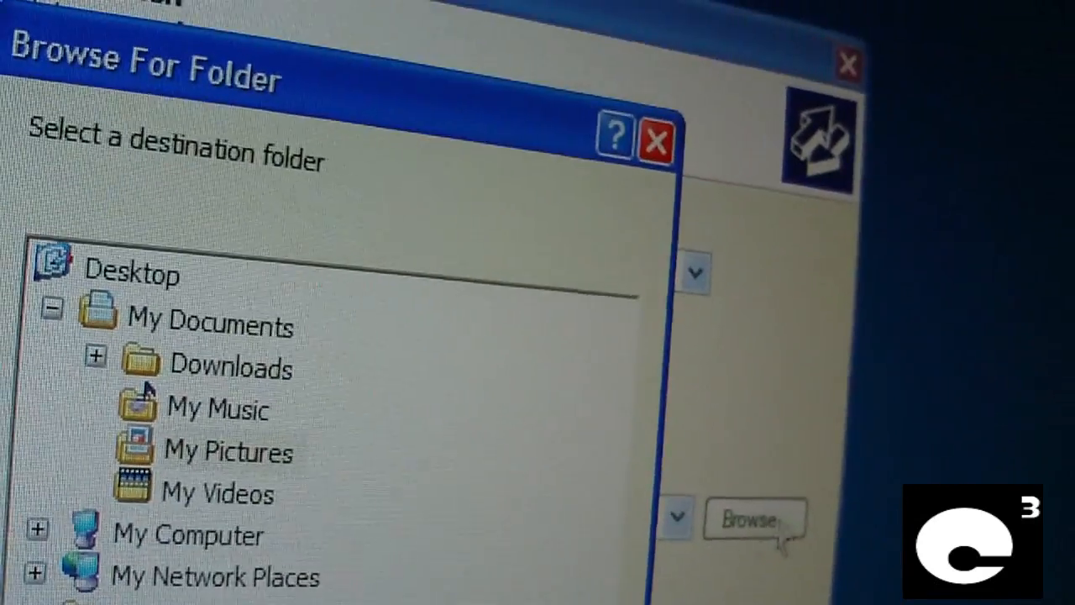